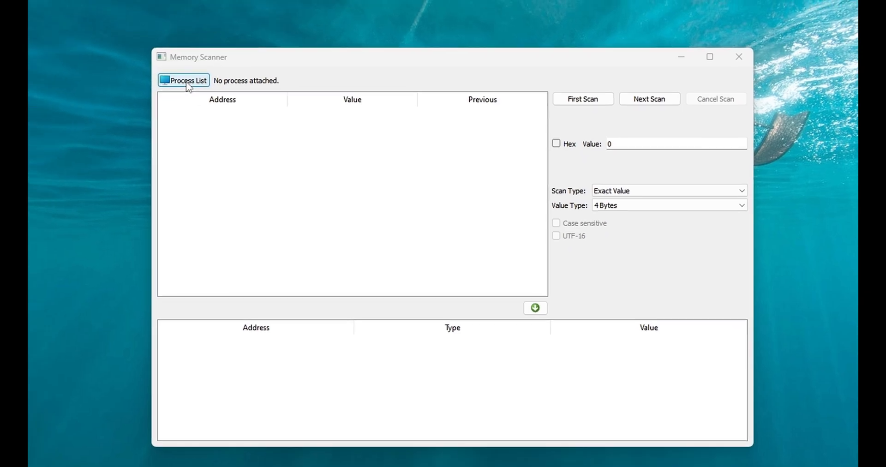
# Attach the Memory Scanner to the firefox.exe process from the process list.
pyautogui.click(183, 80)
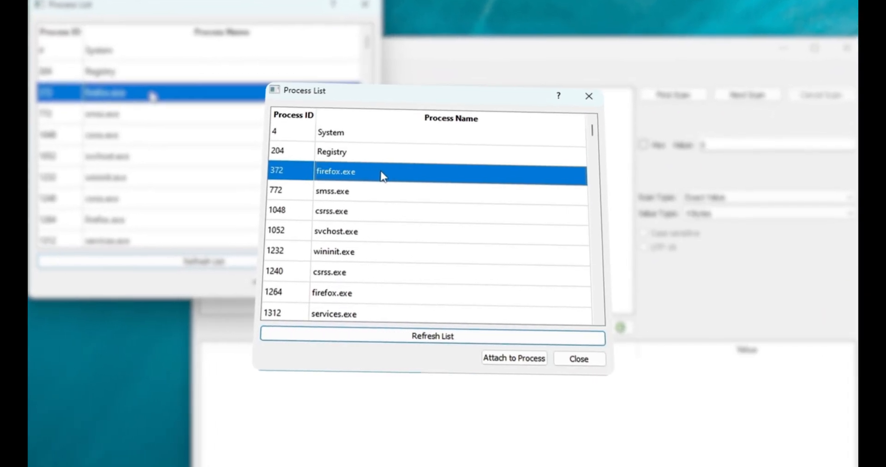
pyautogui.click(513, 358)
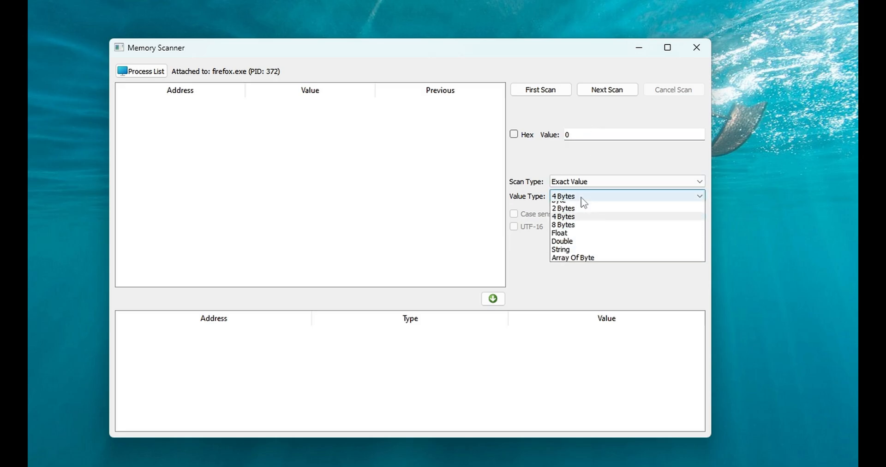
# Run a first 4-byte scan for 150 and add result address 0x1CAABE28068 to the saved list.
pyautogui.click(564, 216)
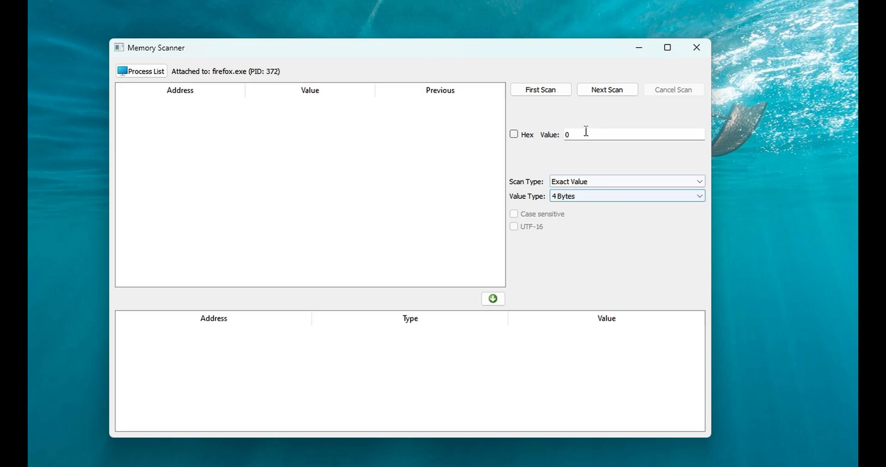
pyautogui.write('150')
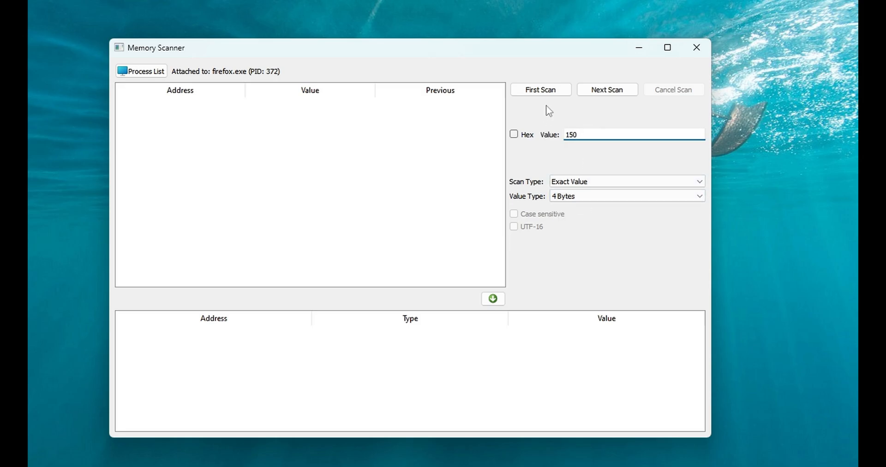
pyautogui.click(540, 90)
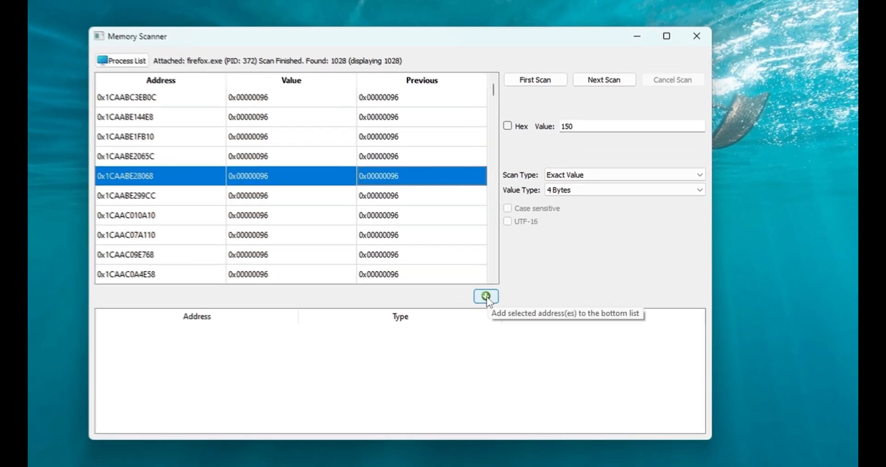
pyautogui.click(485, 296)
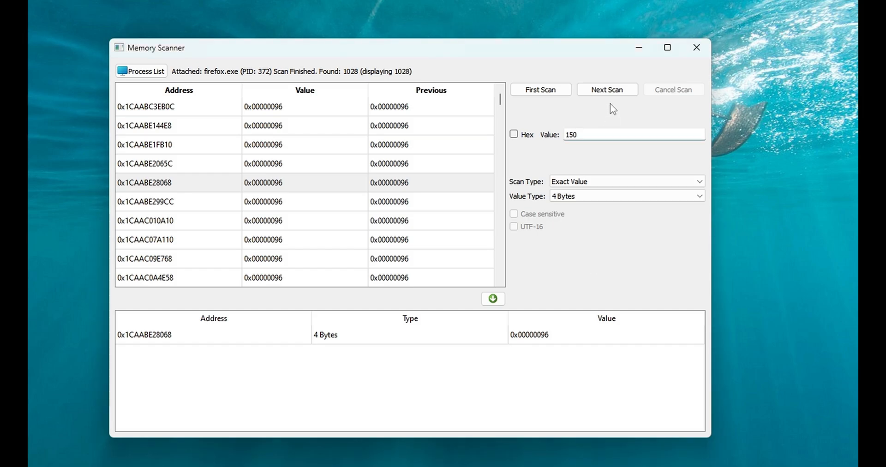
pyautogui.moveTo(608, 90)
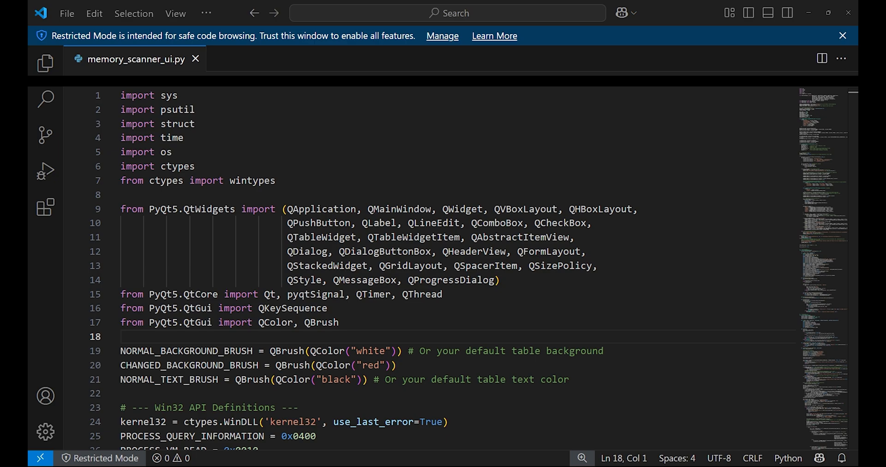
# Review memory_scanner_ui.py's PyQt5 imports, then reach ScannerCore.h's ScanComparisonType enum.
pyautogui.click(120, 336)
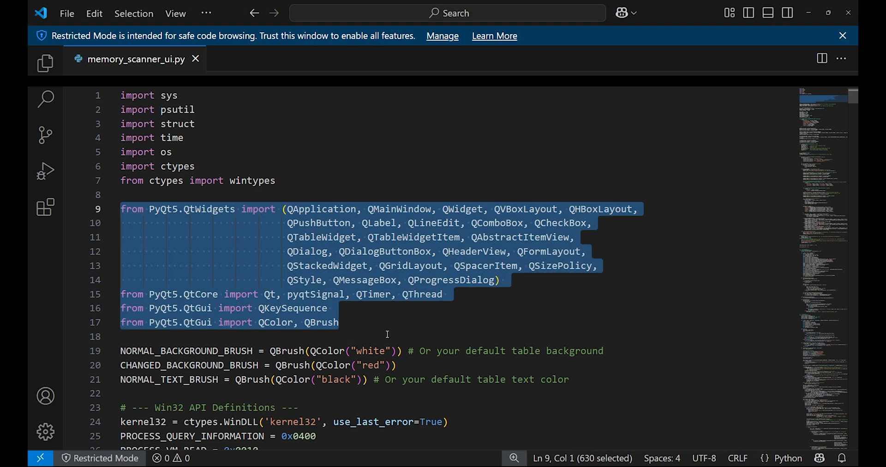
pyautogui.scroll(-3)
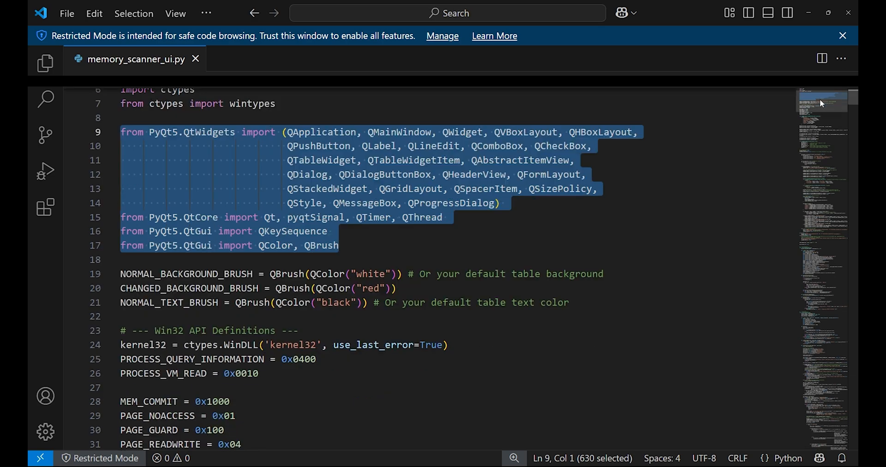
pyautogui.scroll(-3)
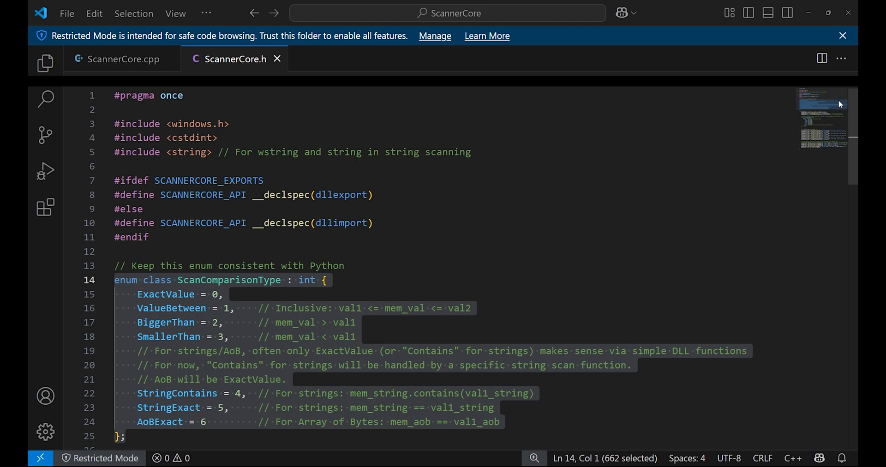
# Read ScannerCore.h's extern "C" scan declarations, then move to ScanChunkNumericEx in ScannerCore.cpp.
pyautogui.scroll(-3)
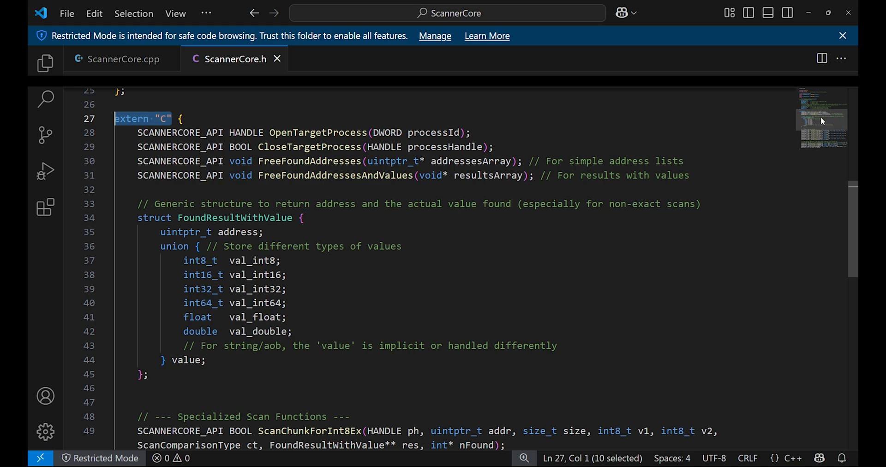
pyautogui.scroll(-3)
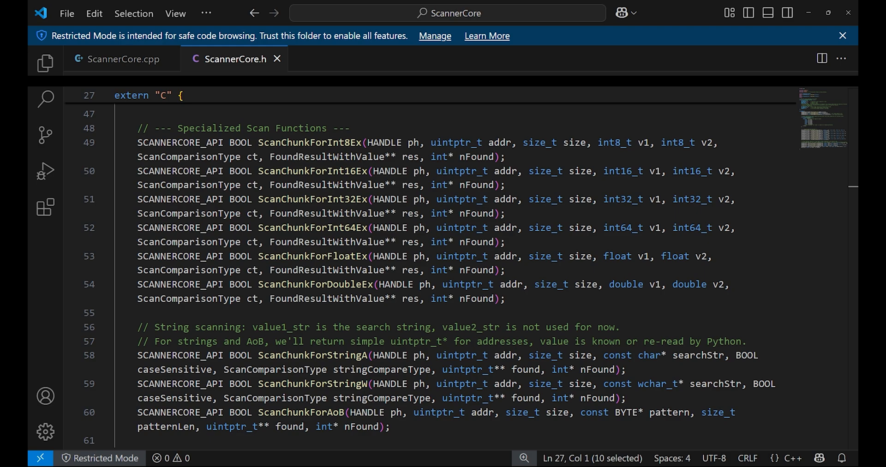
pyautogui.click(123, 59)
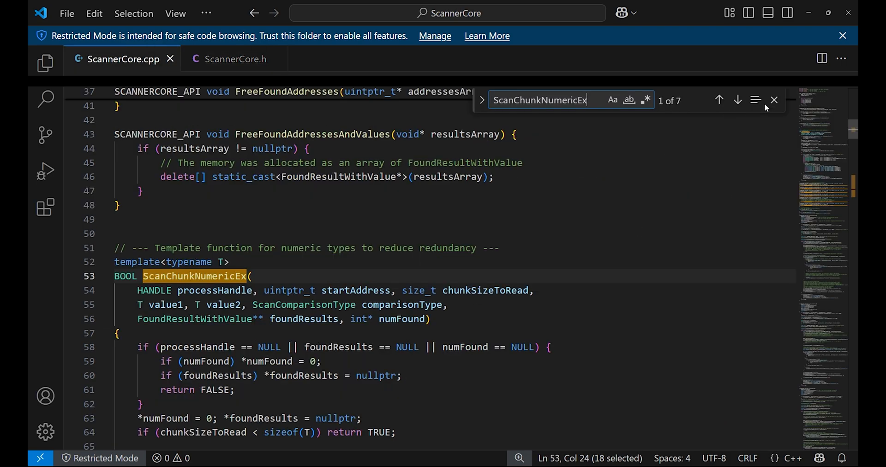
# Walk through ScanChunkNumericEx's ReadProcessMemory check and comparison switch cases.
pyautogui.click(773, 100)
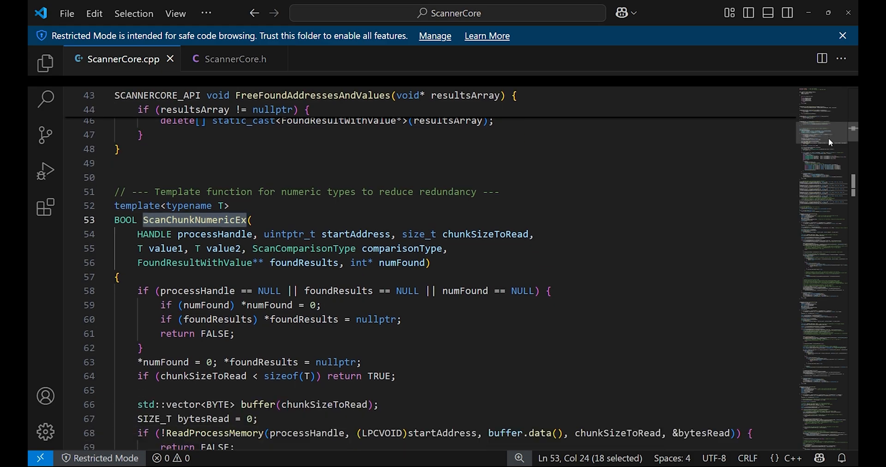
pyautogui.scroll(-3)
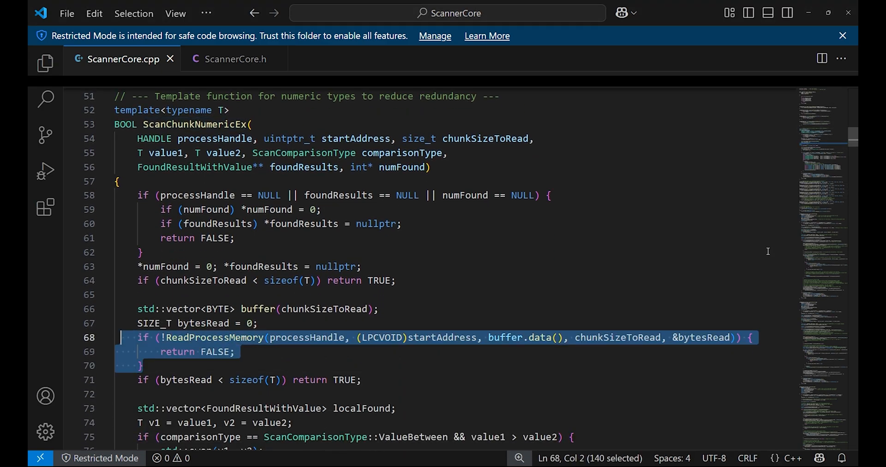
pyautogui.moveTo(837, 145)
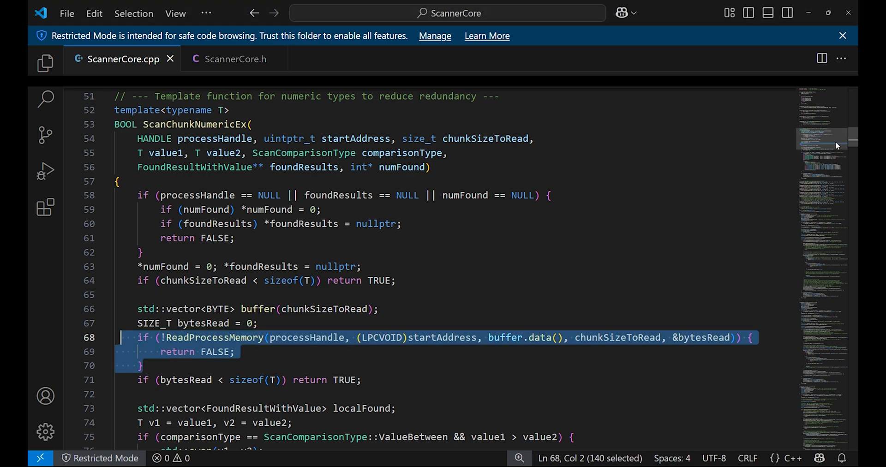
pyautogui.scroll(-3)
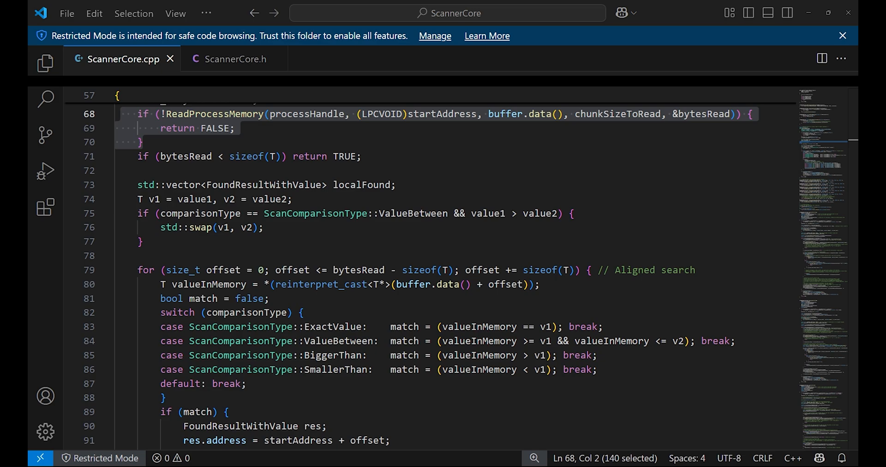
pyautogui.scroll(-3)
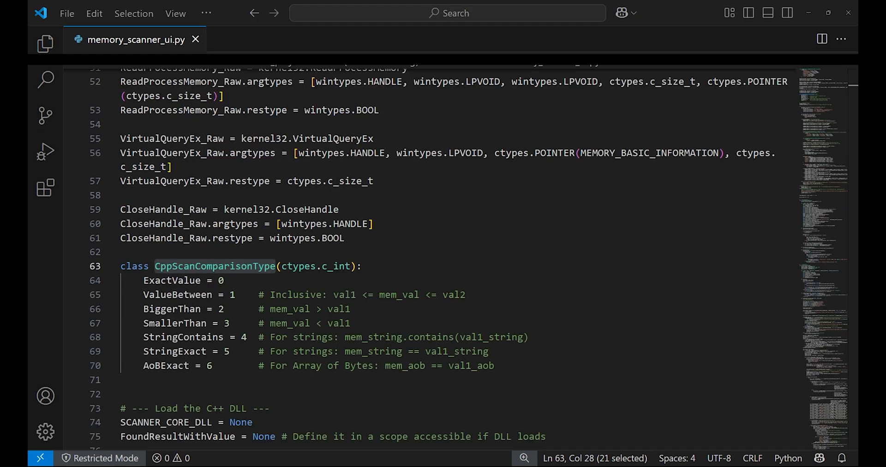
# Move from CppScanComparisonType past the ctypes DLL signatures to ScanThread.__init__ and MAX_RESULTS_TO_COLLECT.
pyautogui.click(349, 267)
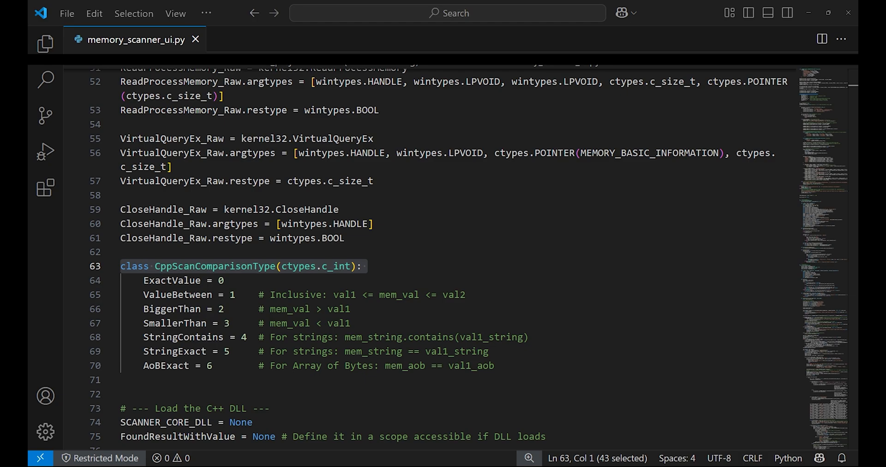
pyautogui.scroll(-3)
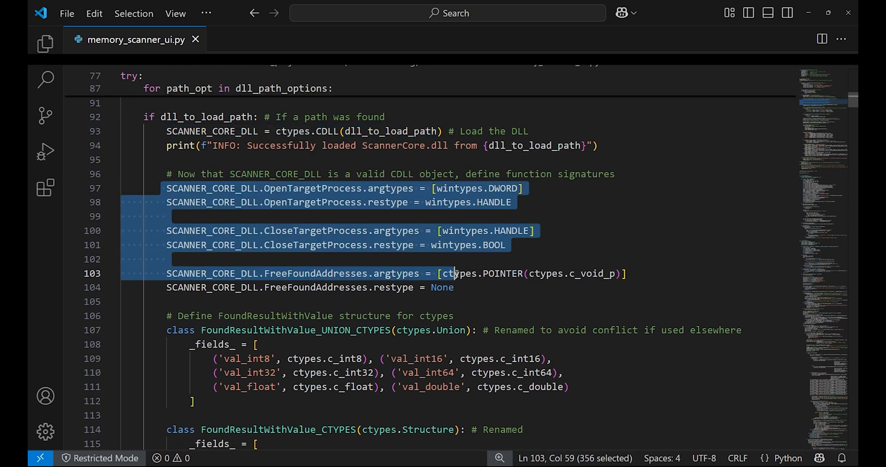
pyautogui.click(442, 287)
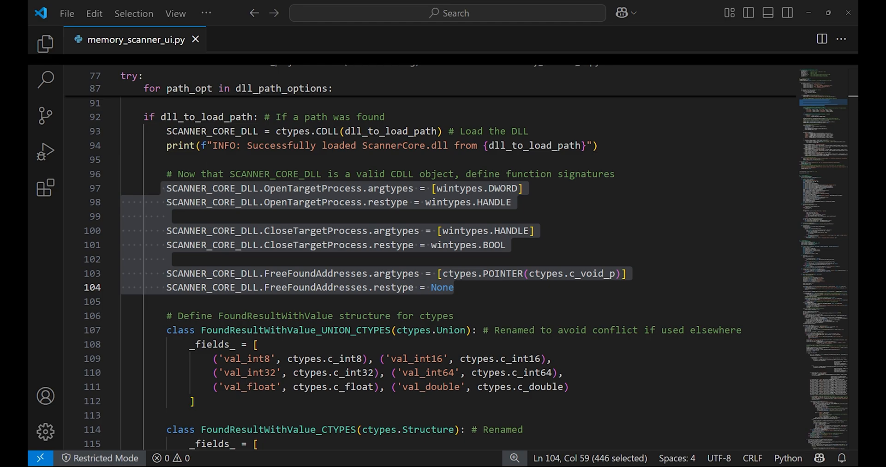
pyautogui.scroll(-3)
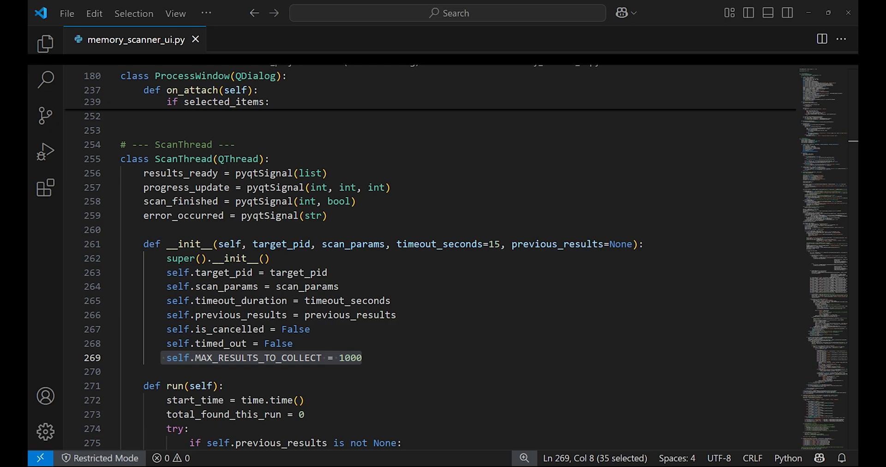
pyautogui.moveTo(409, 301)
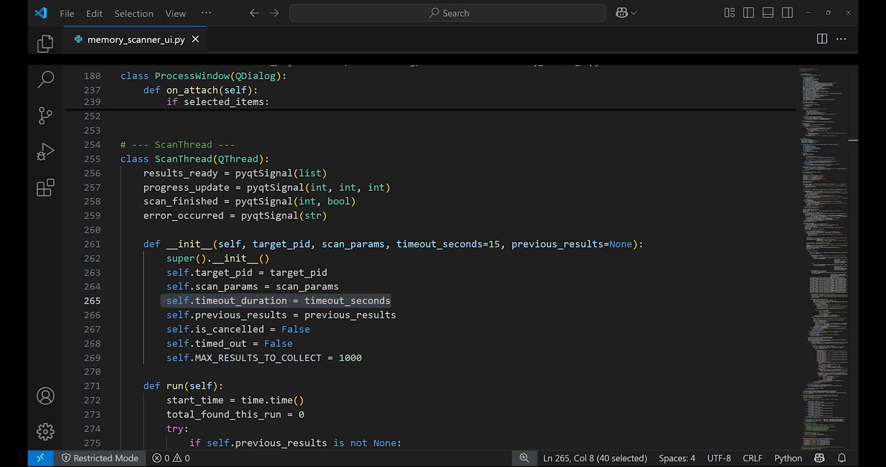
# Read ScanThread's run and _check_timeout methods down to the _perform_first_scan_logic definition.
pyautogui.scroll(-3)
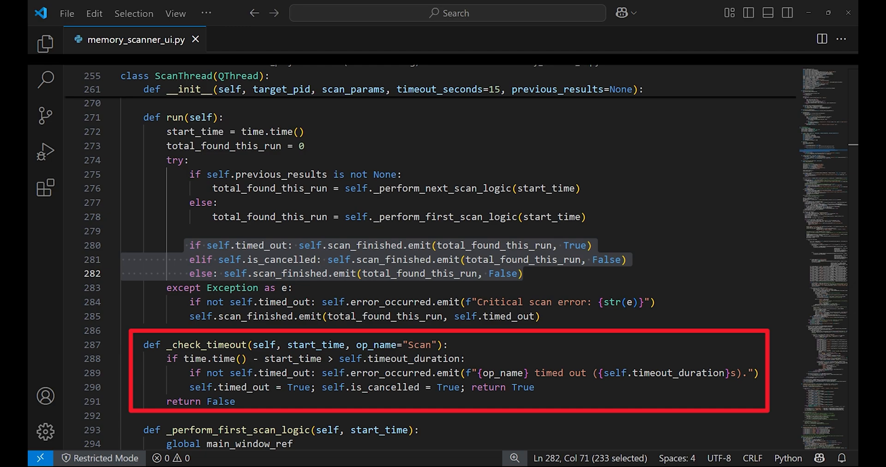
pyautogui.moveTo(838, 182)
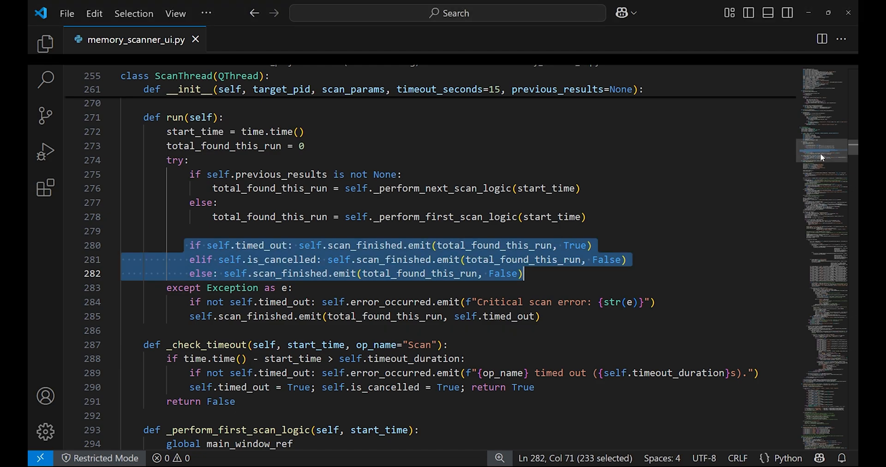
pyautogui.scroll(-3)
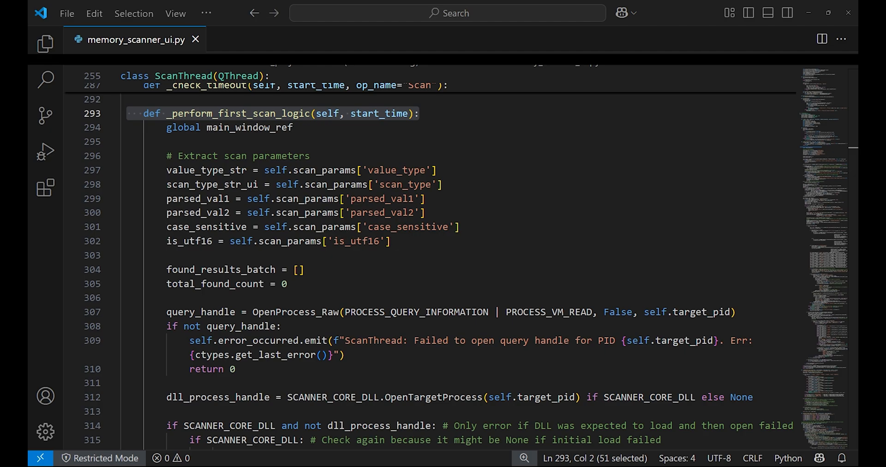
# Read _perform_first_scan_logic's DLL calls and result collection.
pyautogui.scroll(-3)
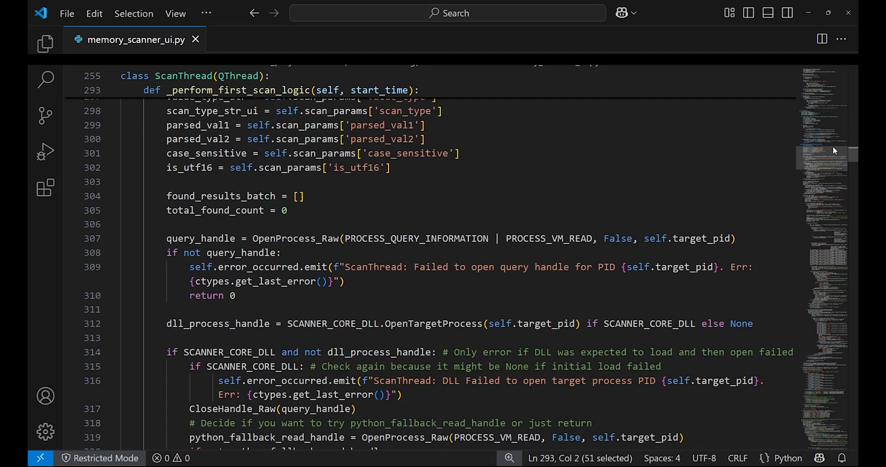
pyautogui.scroll(-3)
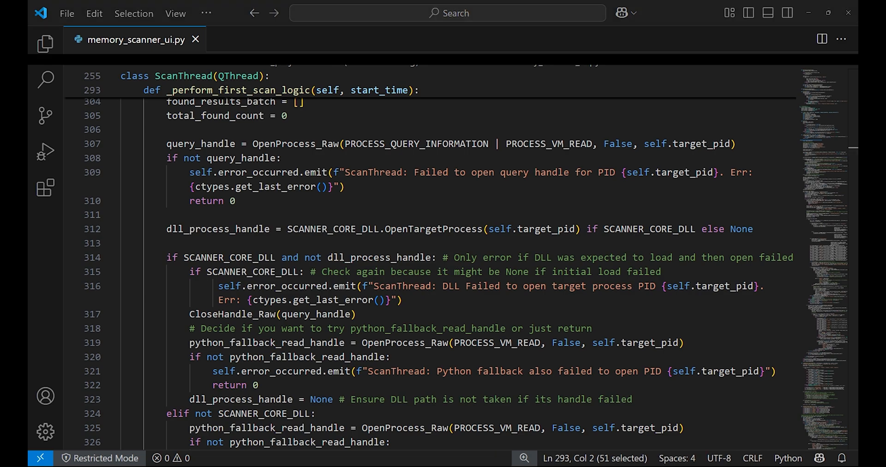
pyautogui.scroll(-3)
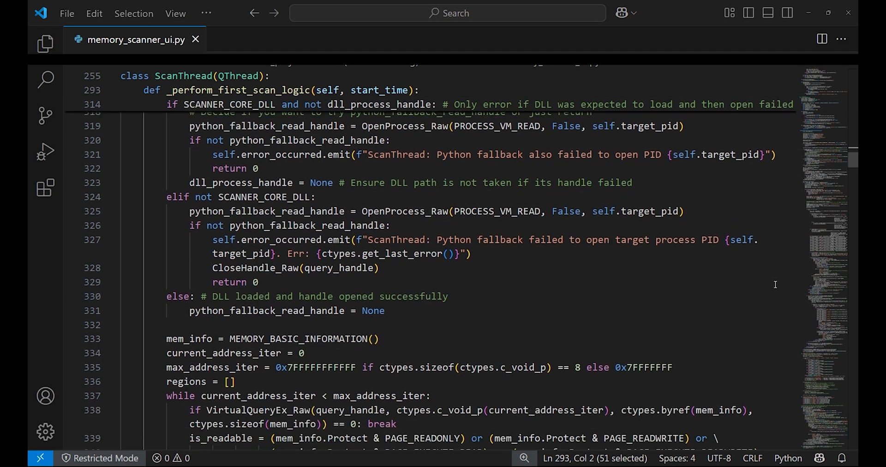
pyautogui.scroll(-3)
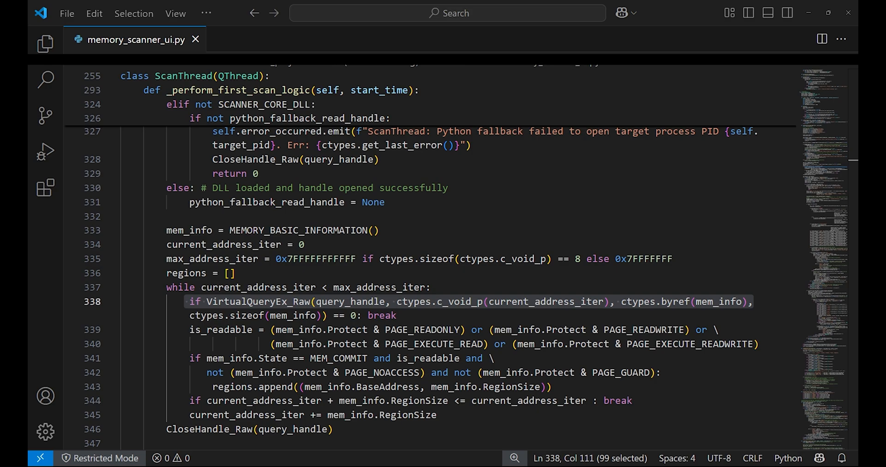
pyautogui.scroll(-3)
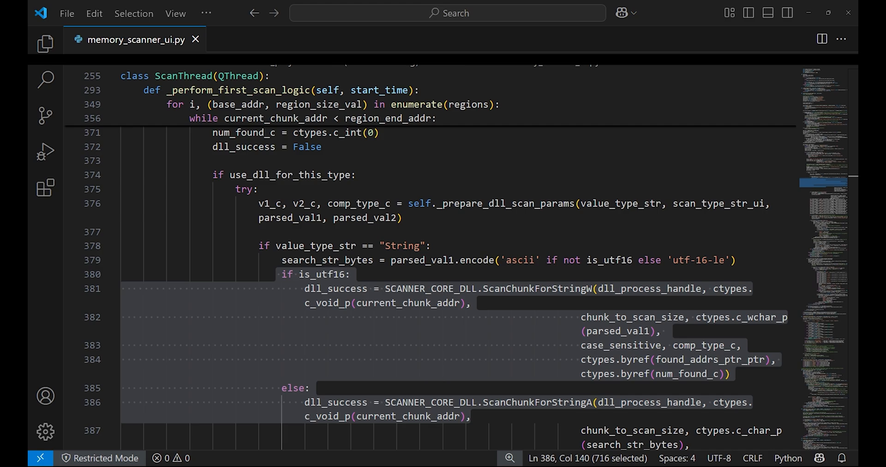
pyautogui.scroll(-3)
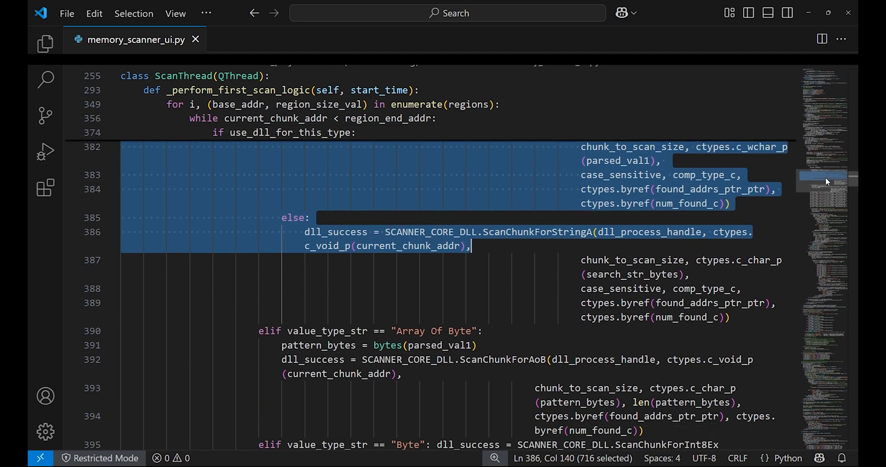
# Continue through the error handling and Python fallback to _prepare_dll_scan_params at line 499.
pyautogui.scroll(-3)
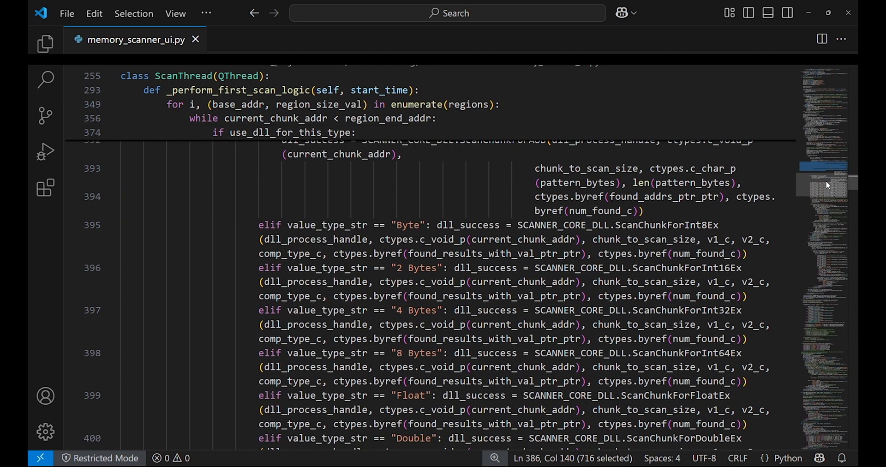
pyautogui.scroll(-3)
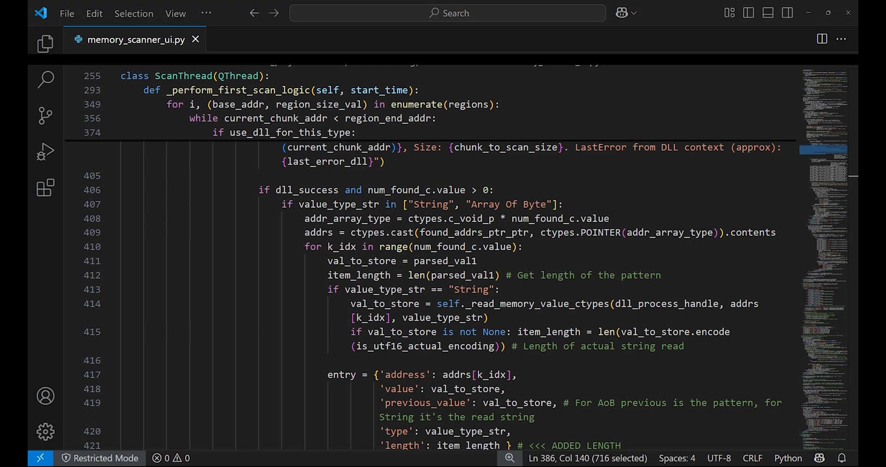
pyautogui.scroll(-3)
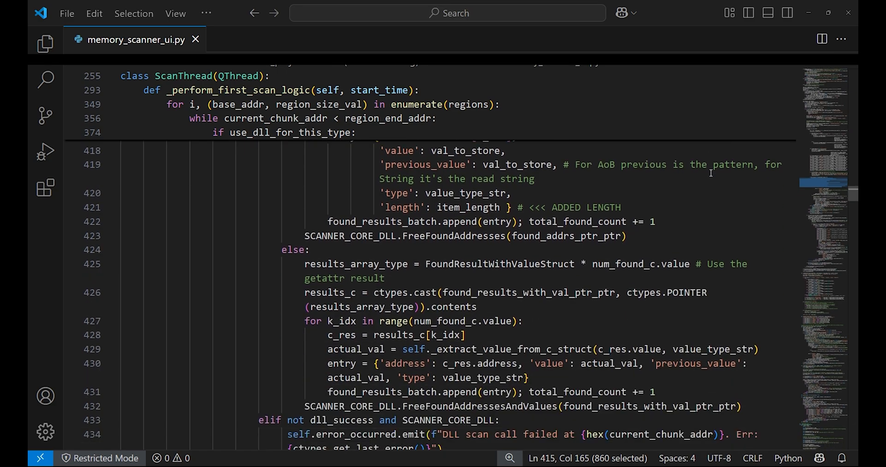
pyautogui.scroll(-3)
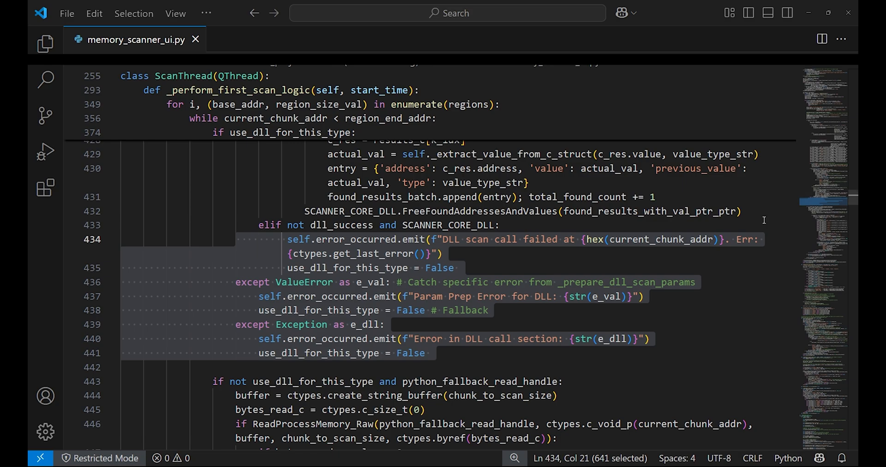
pyautogui.scroll(-3)
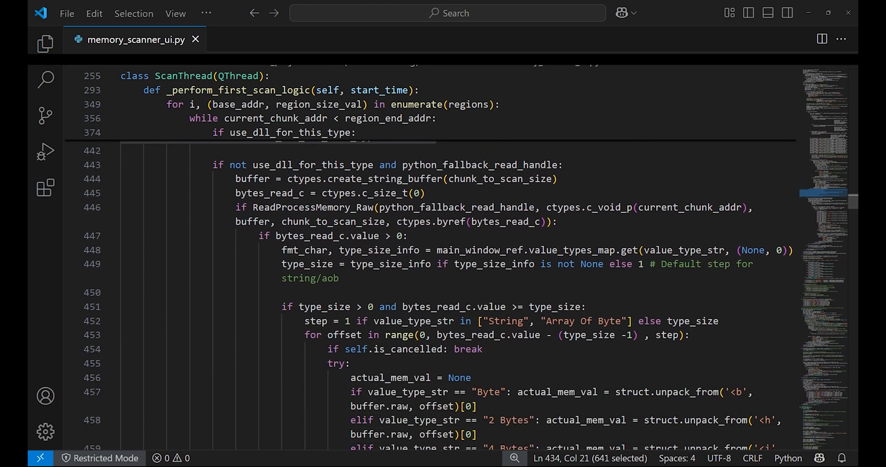
pyautogui.click(389, 264)
pyautogui.write('repare_dll_scan_params')
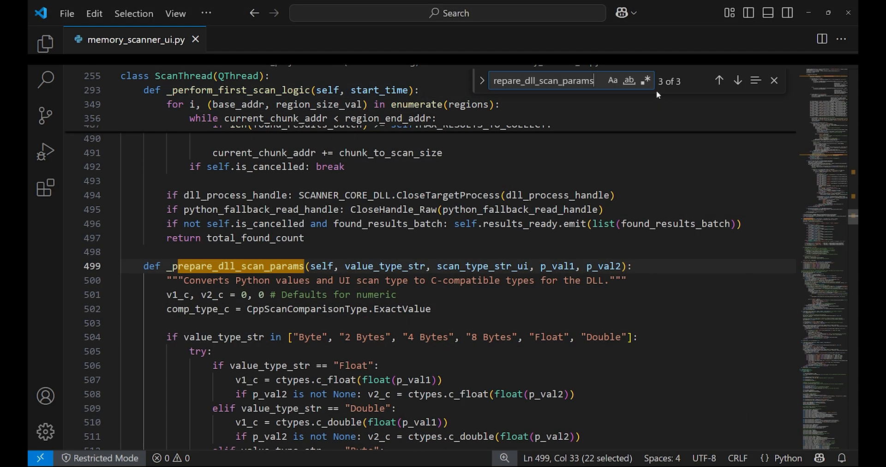
# Read the full _prepare_dll_scan_params body down to the _extract_value_from_c_struct definition.
pyautogui.click(774, 81)
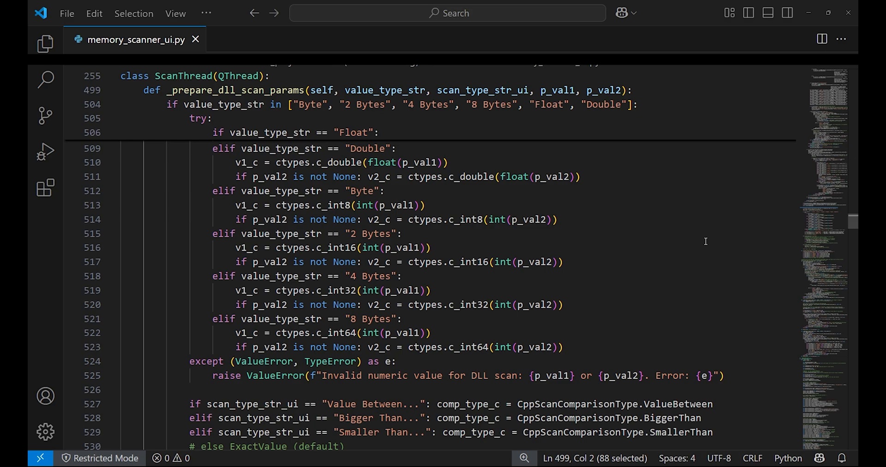
pyautogui.scroll(-3)
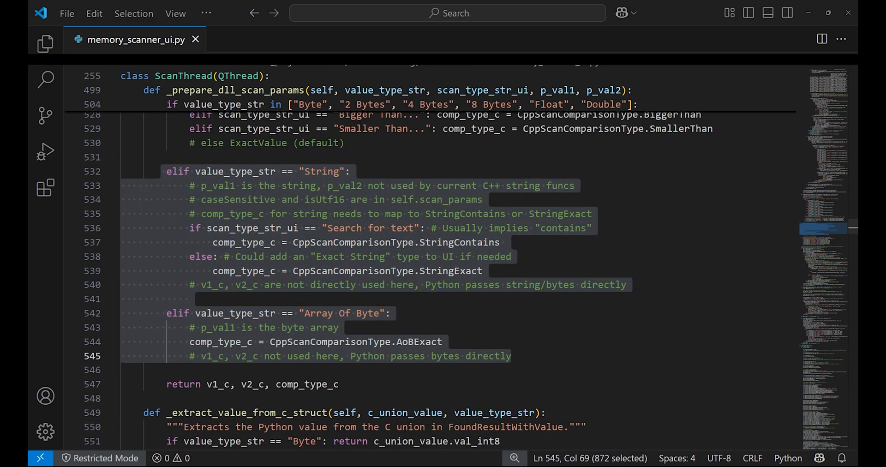
pyautogui.scroll(-3)
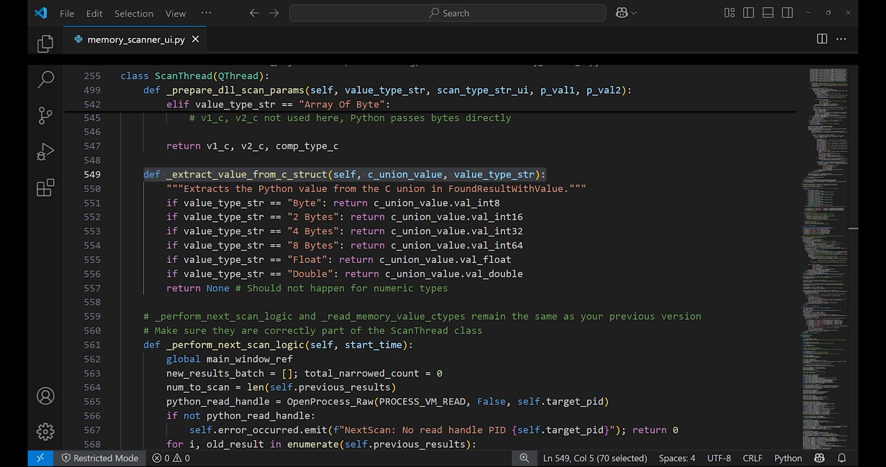
# Reach _perform_next_scan_logic and its _compare_values check on line 576.
pyautogui.scroll(-3)
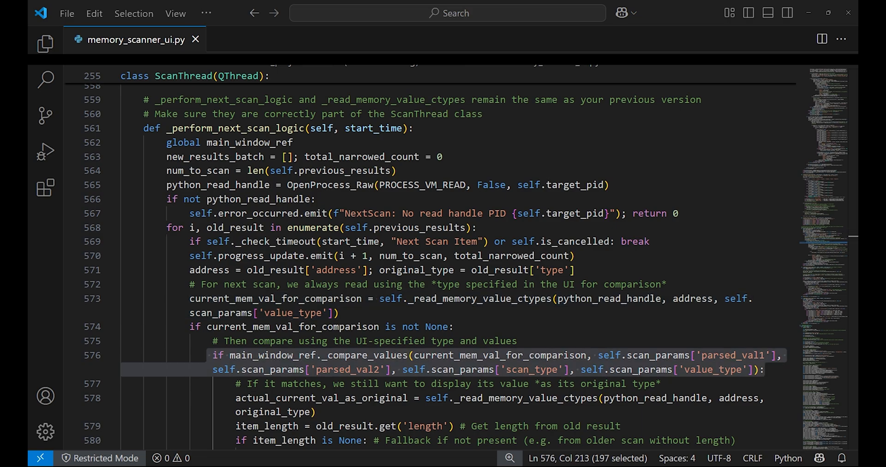
# Bring up ProcessWindow.__init__ with its process table and the Refresh List button on line 199.
pyautogui.scroll(-3)
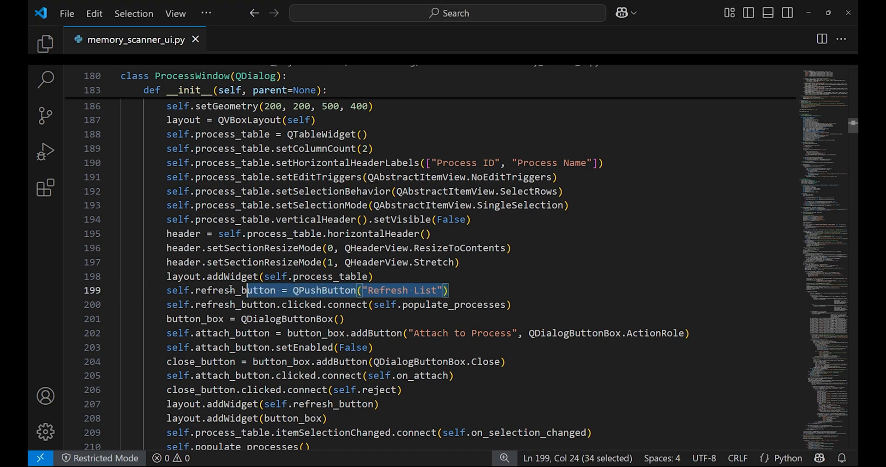
# Read ProcessWindow's close-button line and populate_processes, arriving at MainWindow.__init__ around line 668.
pyautogui.click(167, 289)
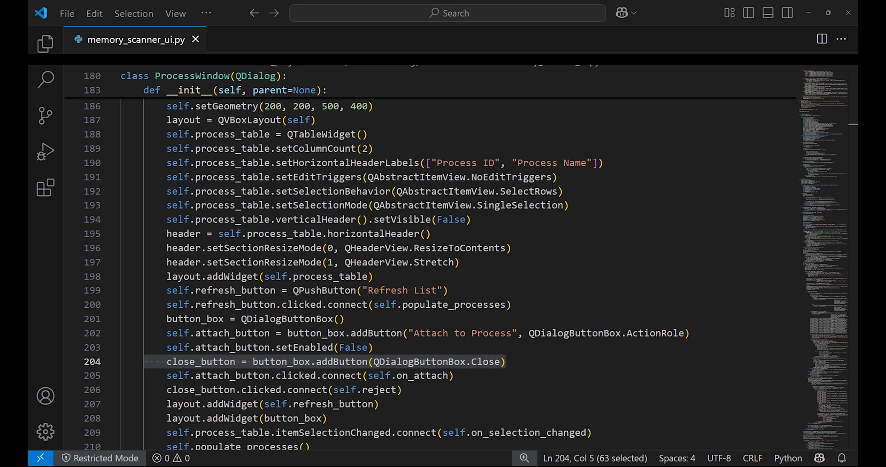
pyautogui.scroll(-3)
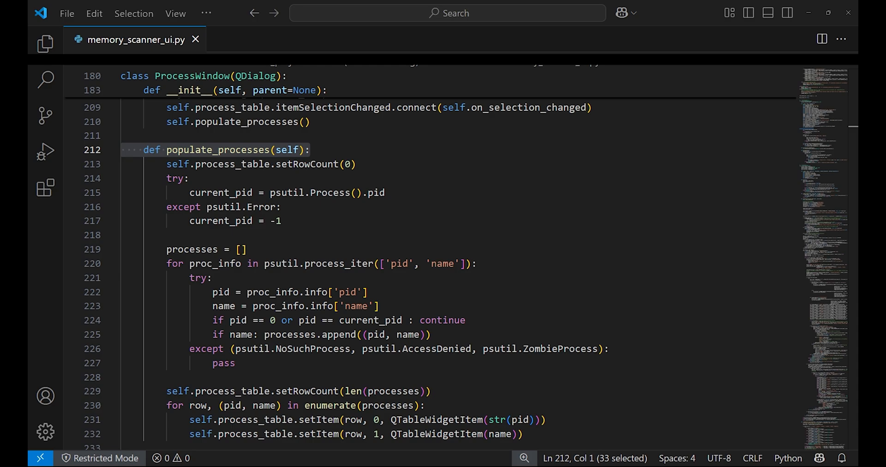
pyautogui.scroll(-3)
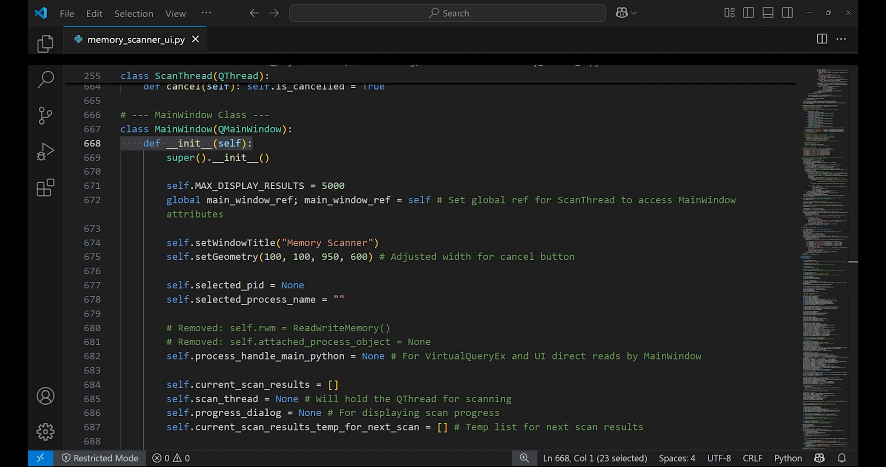
# Read down MainWindow.__init__ and highlight the results table setup block (lines 710–720).
pyautogui.scroll(-3)
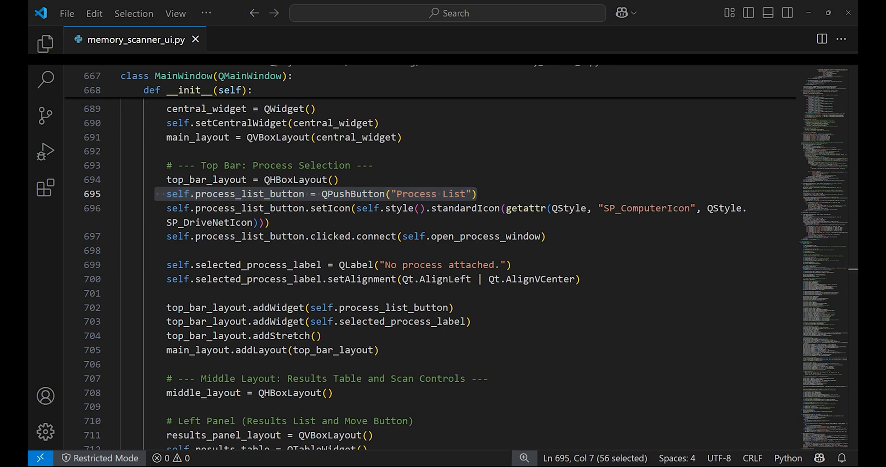
pyautogui.scroll(-3)
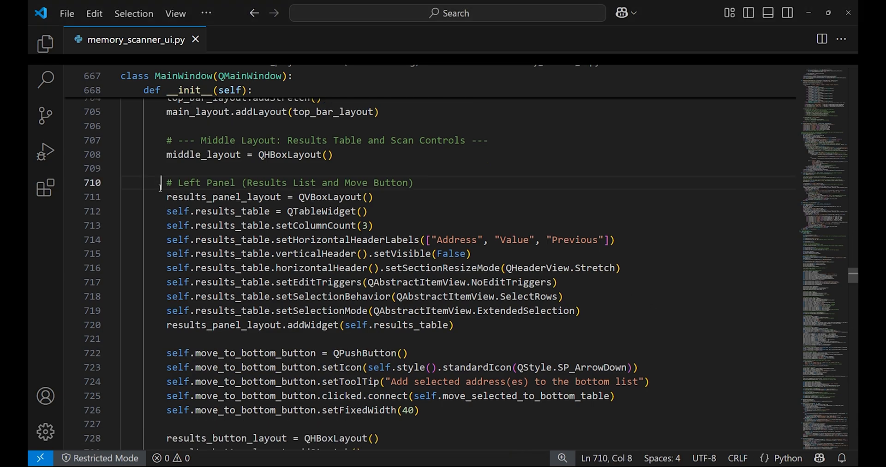
pyautogui.moveTo(161, 181); pyautogui.dragTo(454, 325)
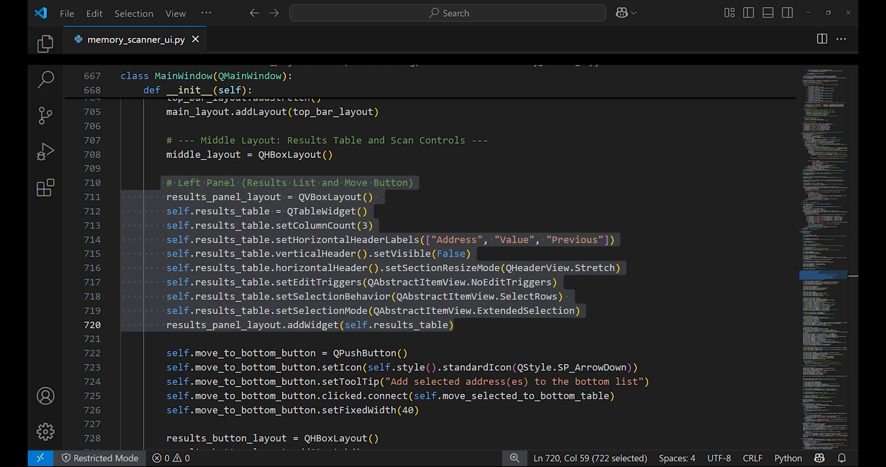
pyautogui.moveTo(614, 260)
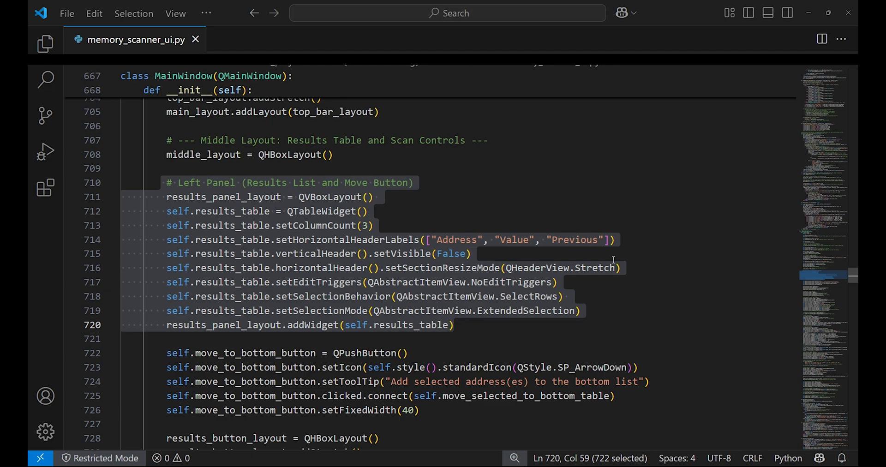
# Continue to the move-to-bottom button and the First, Next and Cancel scan buttons setup.
pyautogui.scroll(-3)
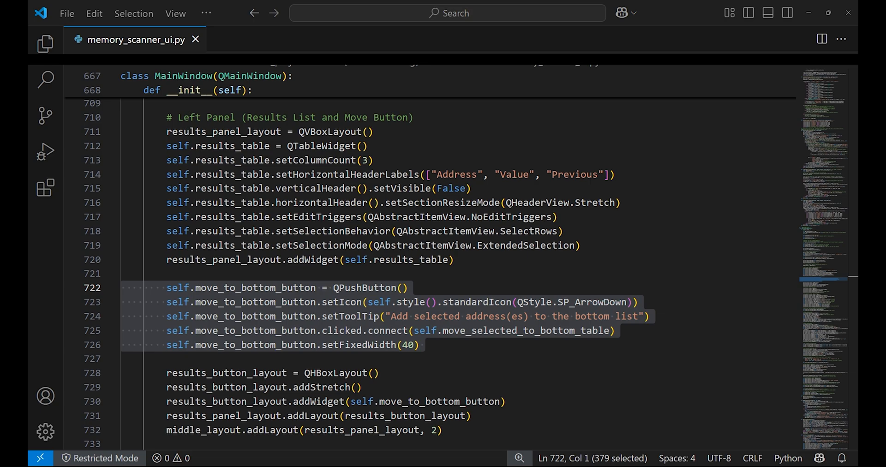
pyautogui.scroll(-3)
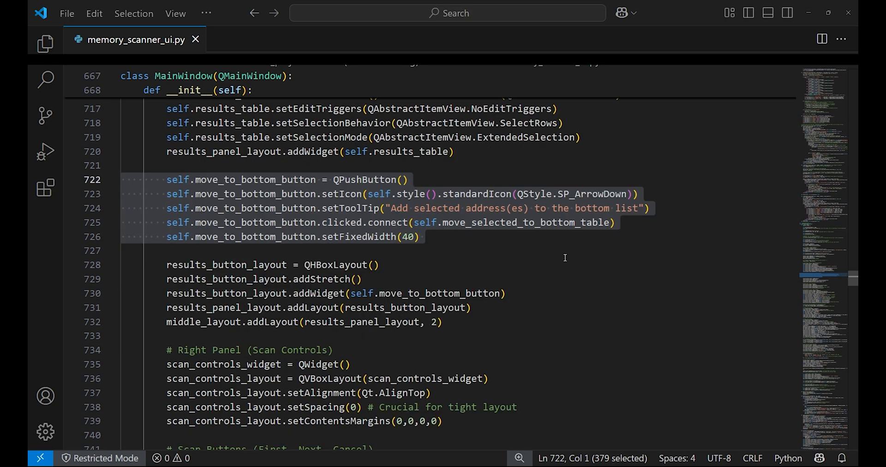
pyautogui.scroll(-3)
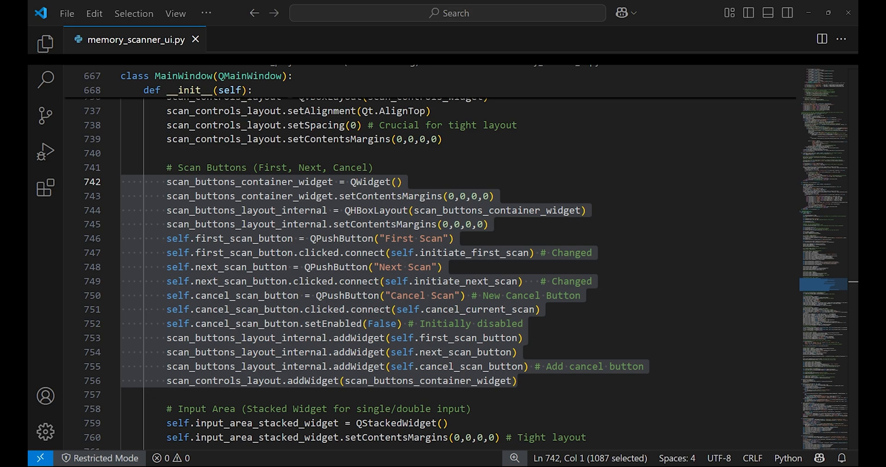
# Read past the manual address table and signal wiring, then highlight the open_process_window method.
pyautogui.scroll(-3)
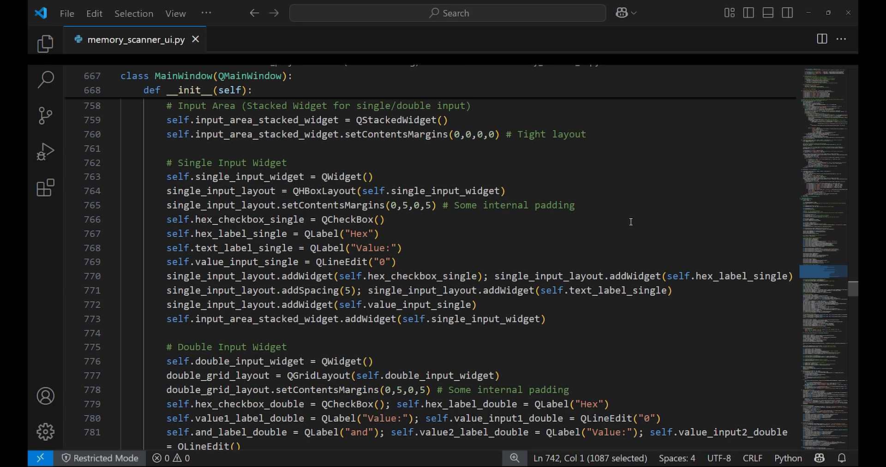
pyautogui.scroll(-3)
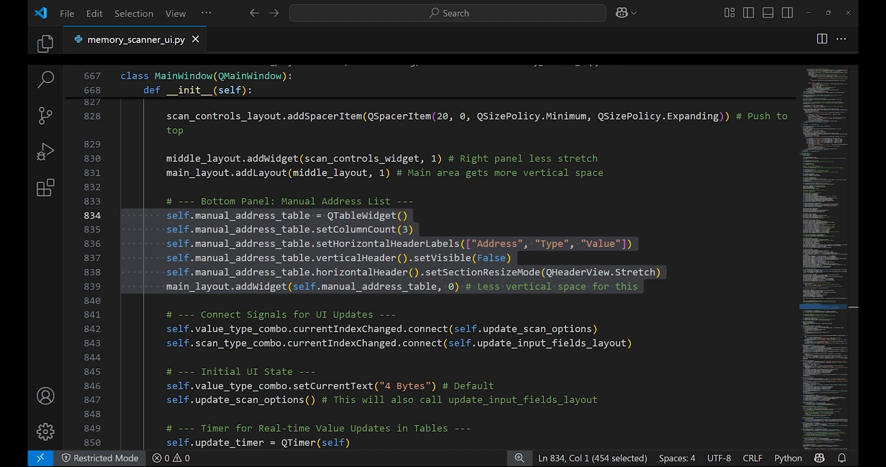
pyautogui.scroll(-3)
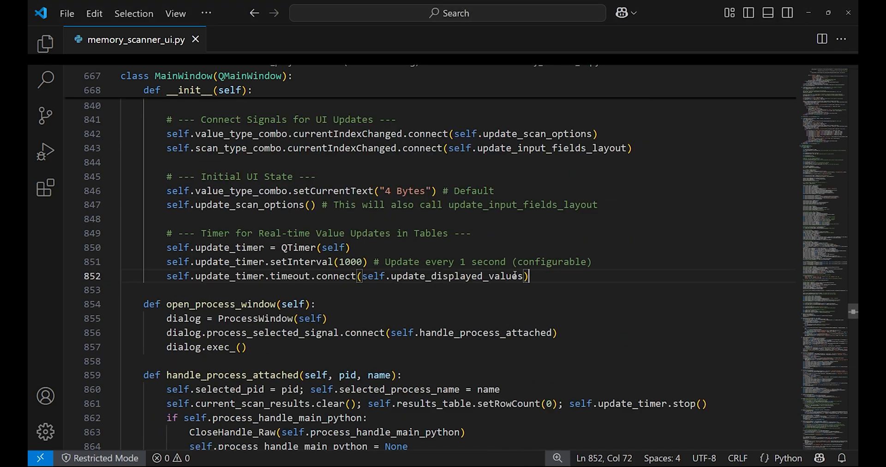
pyautogui.moveTo(529, 276); pyautogui.dragTo(166, 232)
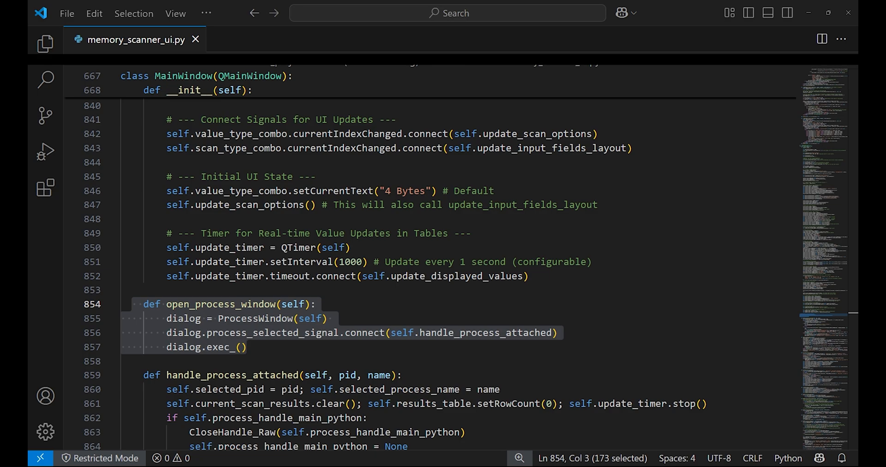
# Continue through initiate_next_scan to _setup_progress_dialog, cancel_current_scan and handle_scan_results_batch.
pyautogui.scroll(-3)
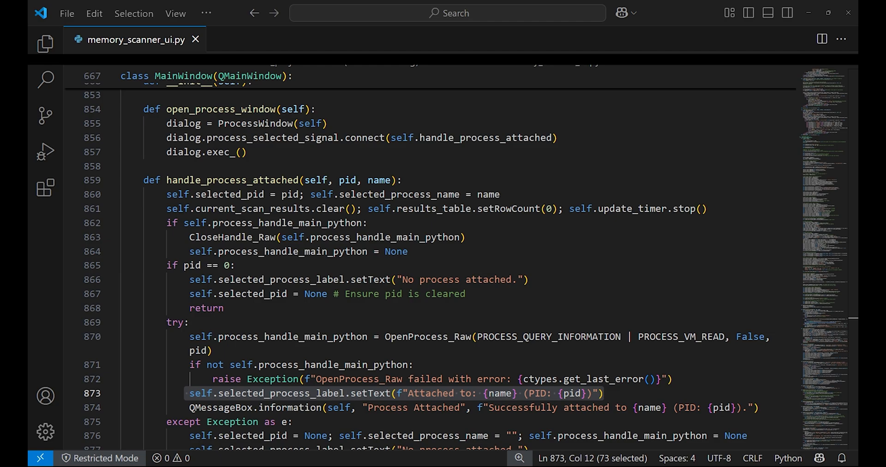
pyautogui.scroll(-3)
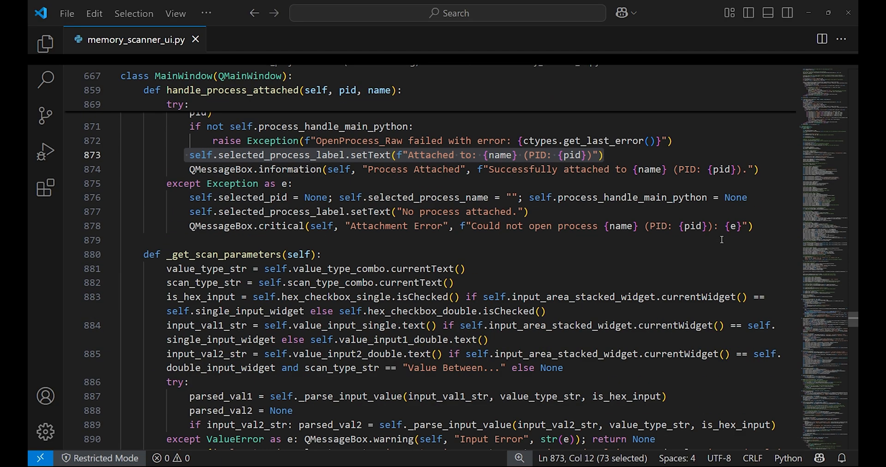
pyautogui.scroll(-3)
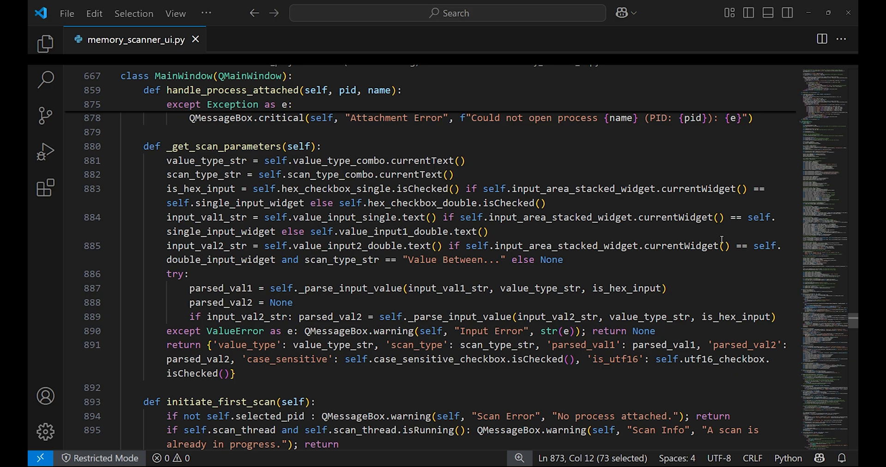
pyautogui.scroll(-3)
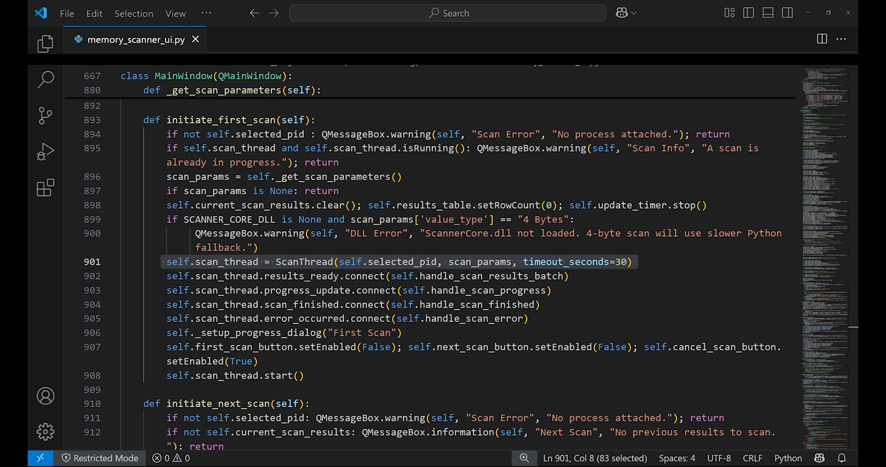
pyautogui.scroll(-3)
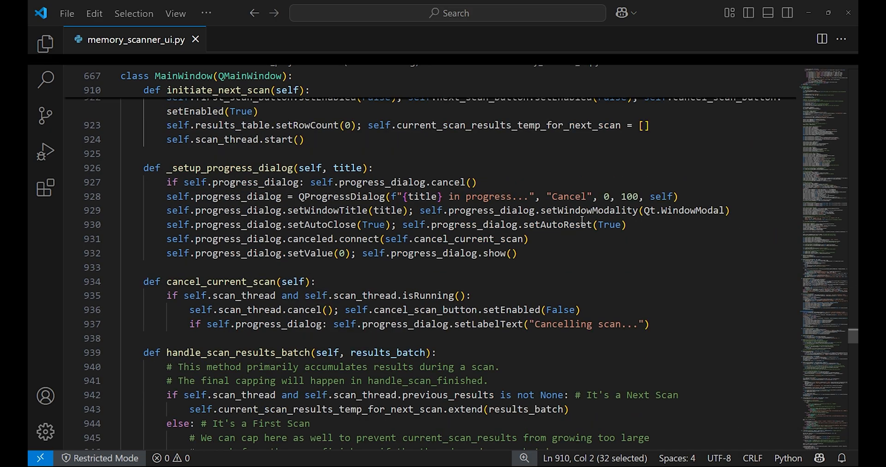